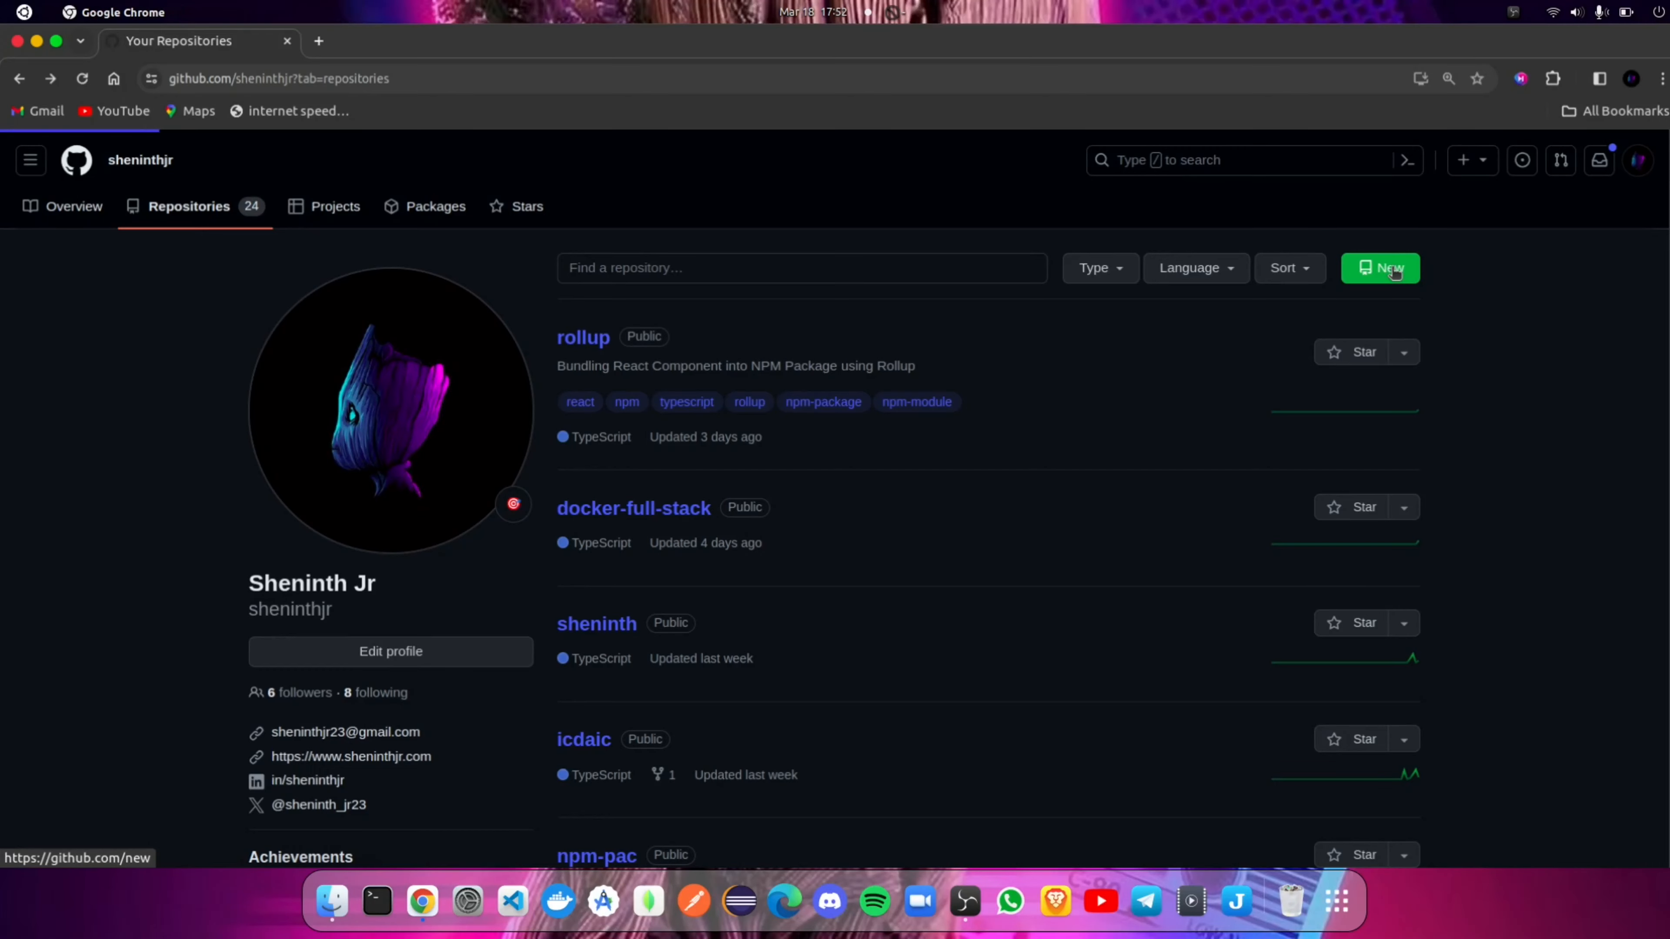
Step: Start a new public repository from the Repositories tab and move down the creation form
left_click(1380, 267)
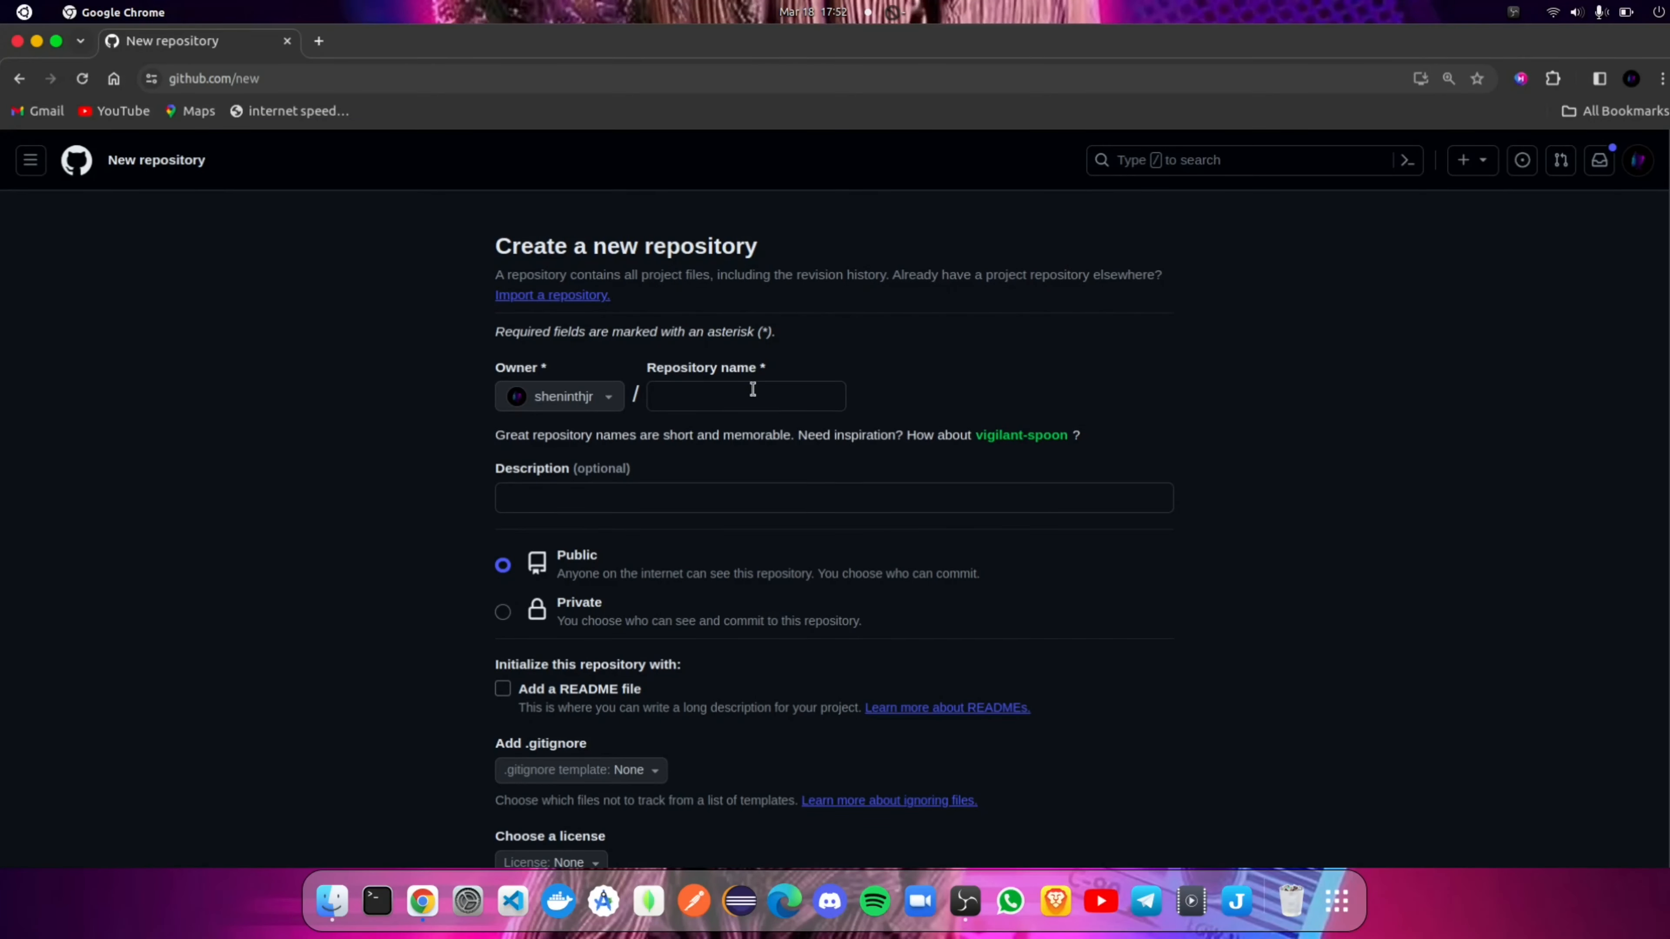
scroll("down", 3)
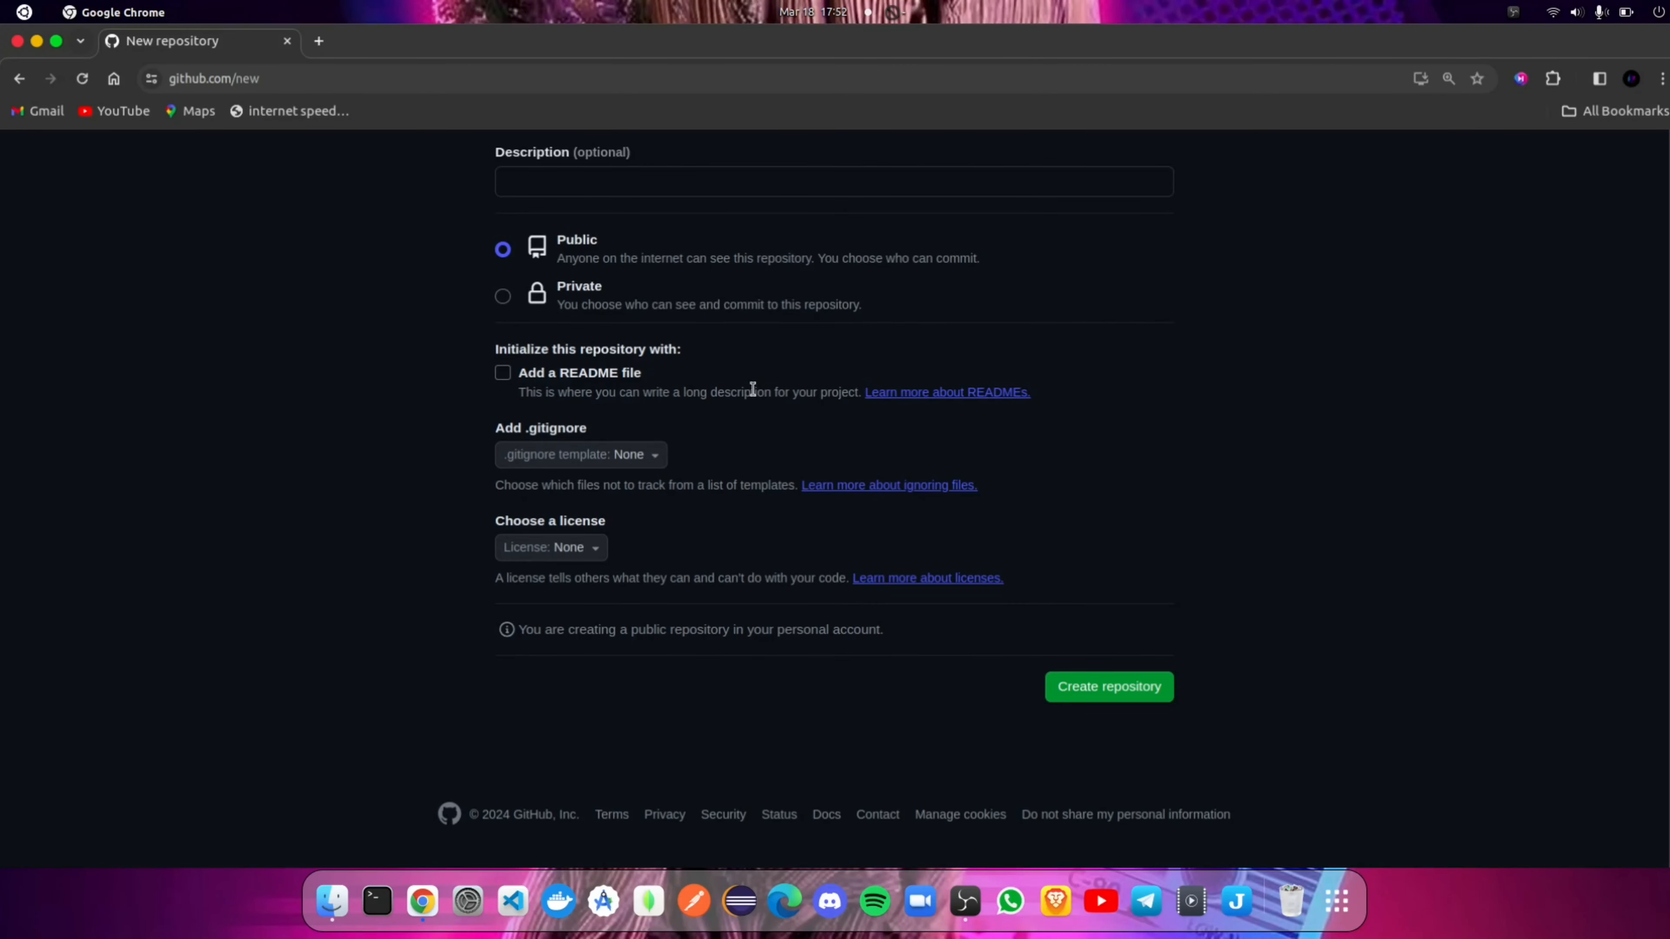
left_click(1108, 687)
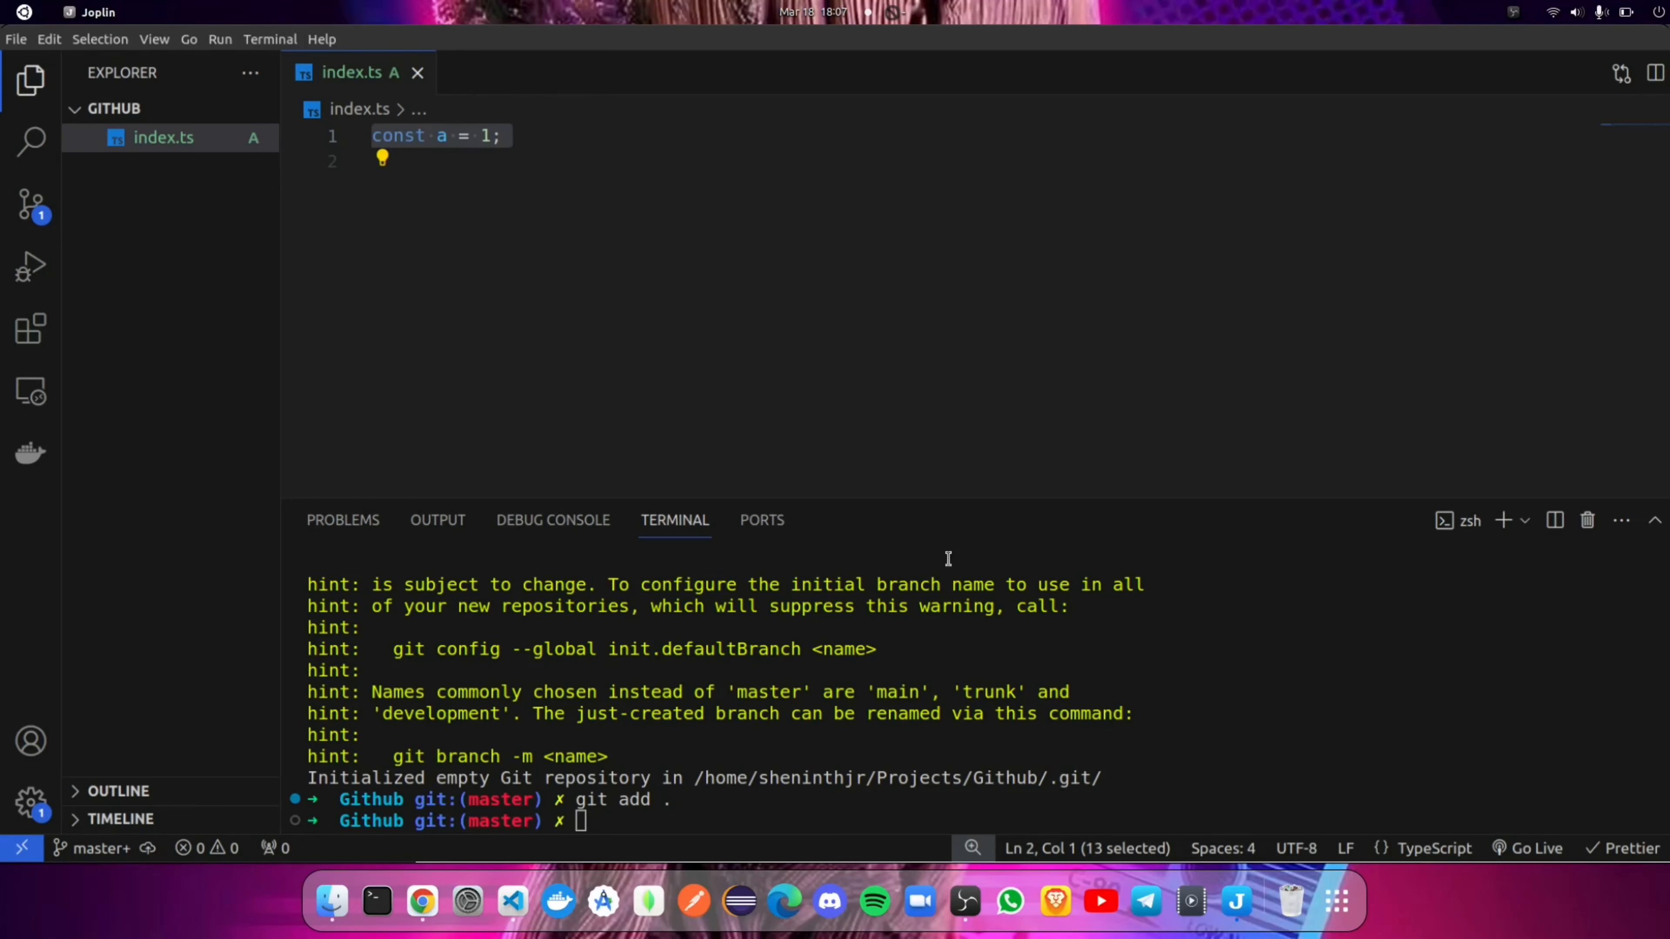
Step: Begin committing index.ts with git commit -m, then select the git remote add origin command for github-class
type("git commit -m \"Index.")
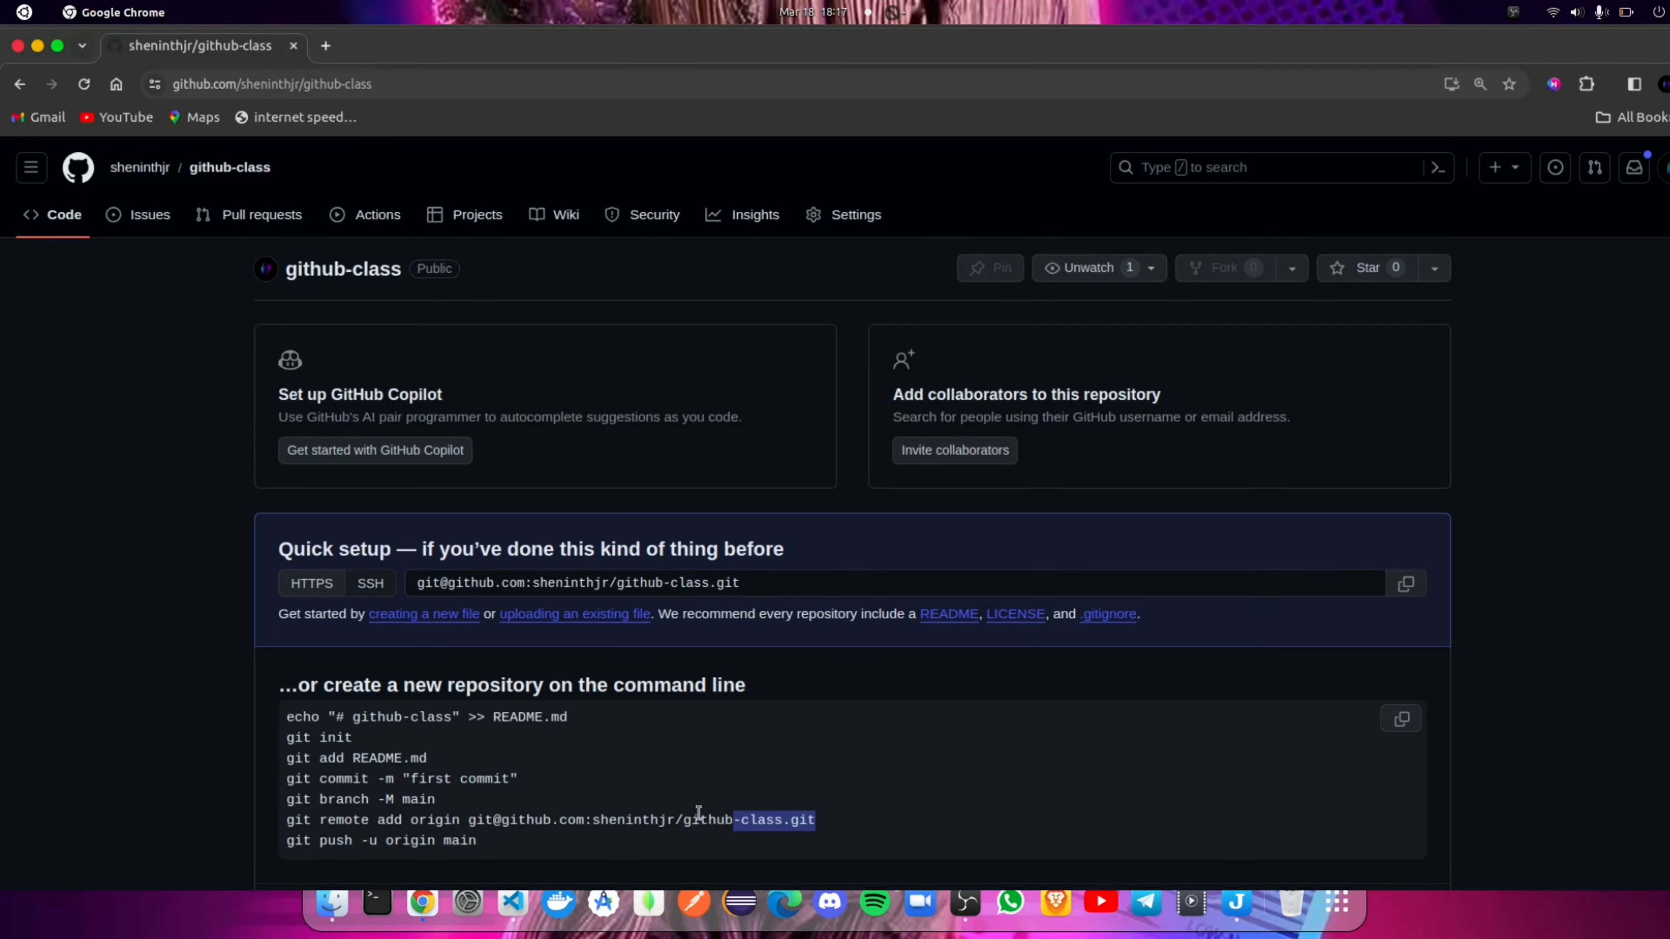
triple_click(532, 820)
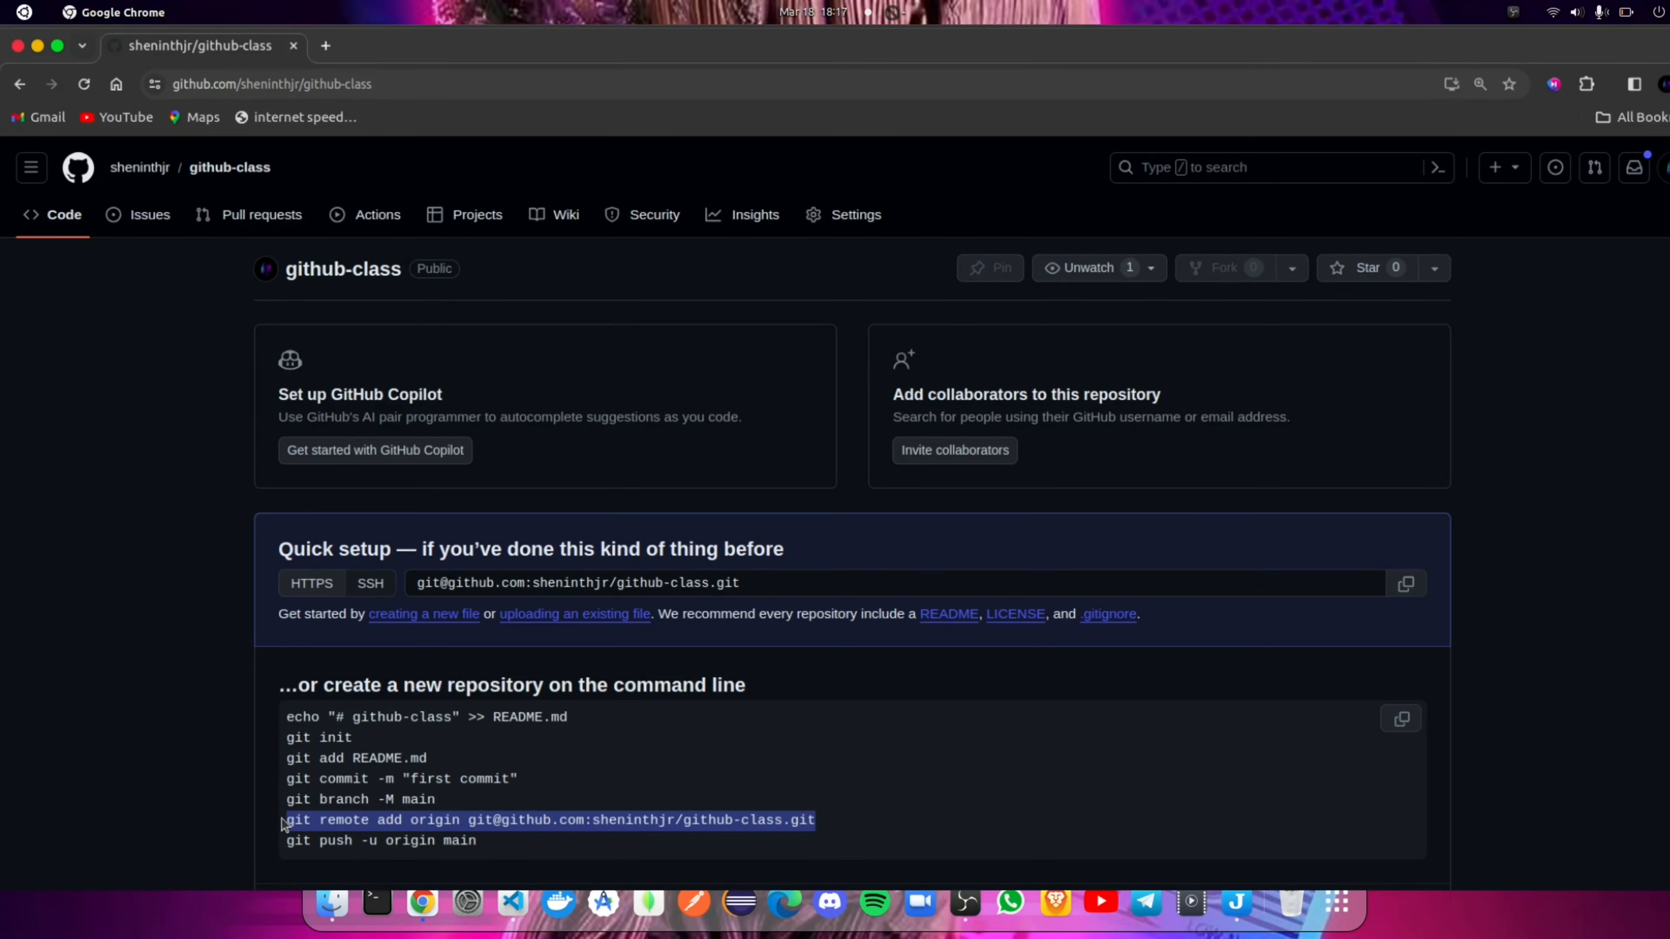